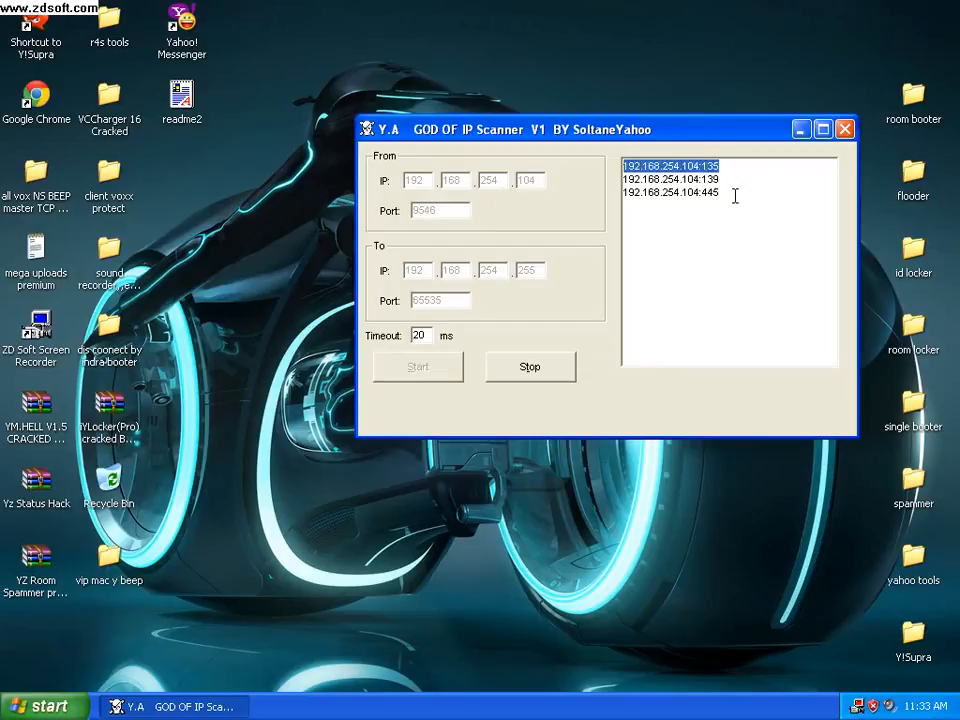
pyautogui.click(440, 210)
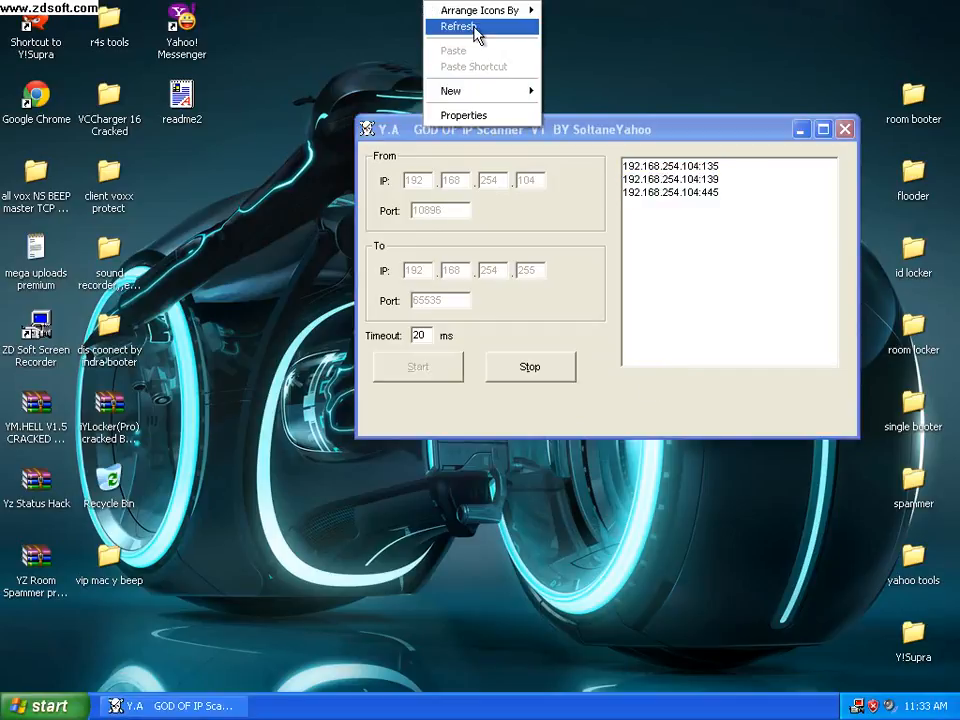
pyautogui.click(458, 26)
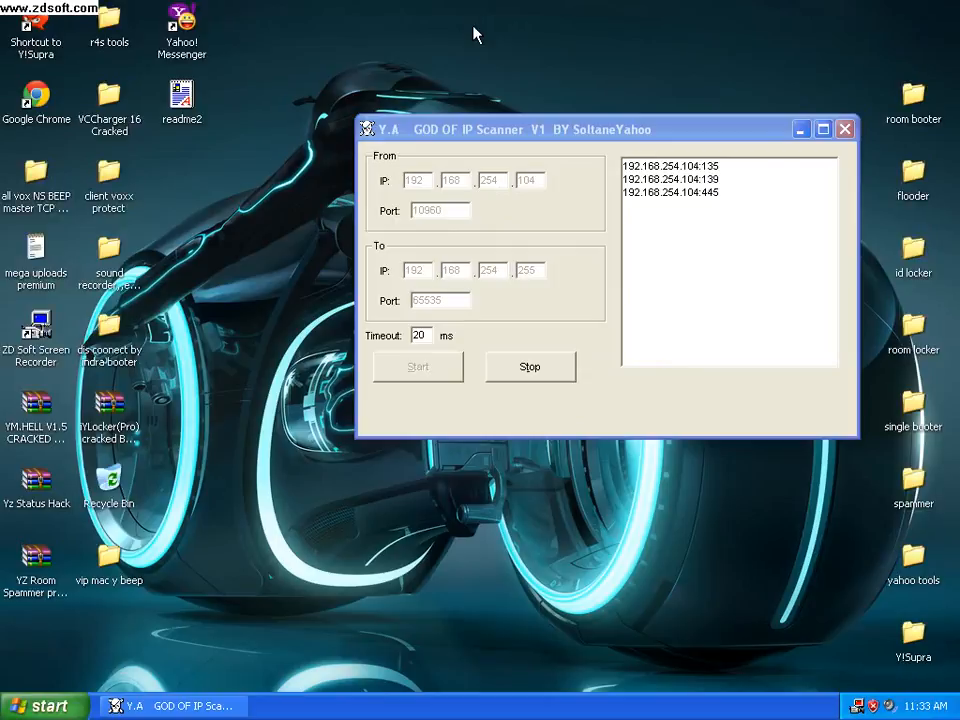
pyautogui.write('11155')
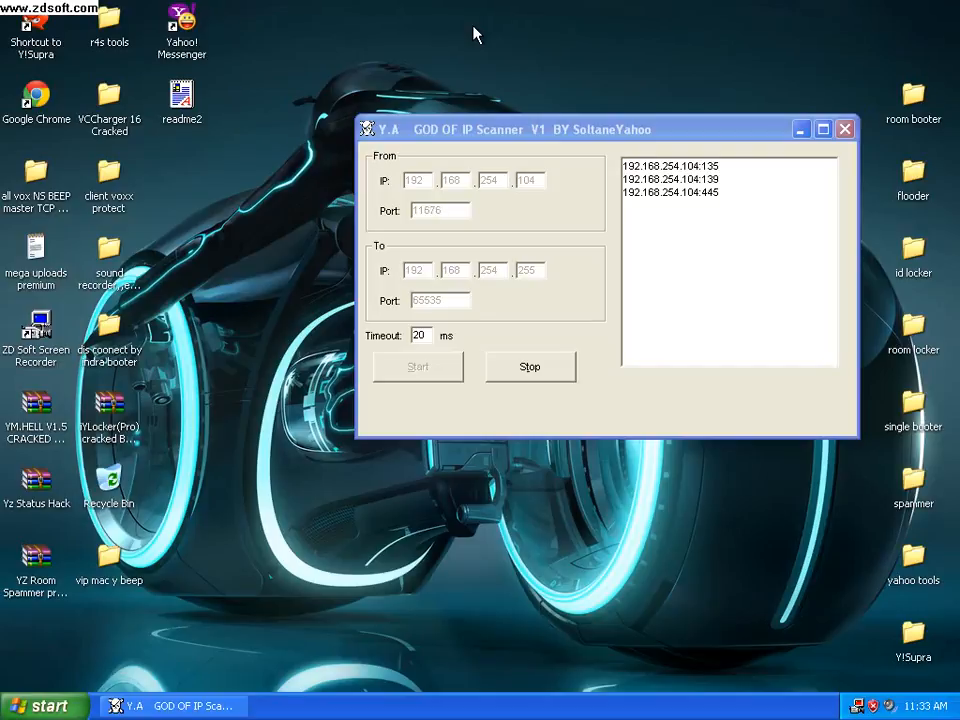
pyautogui.write('11944')
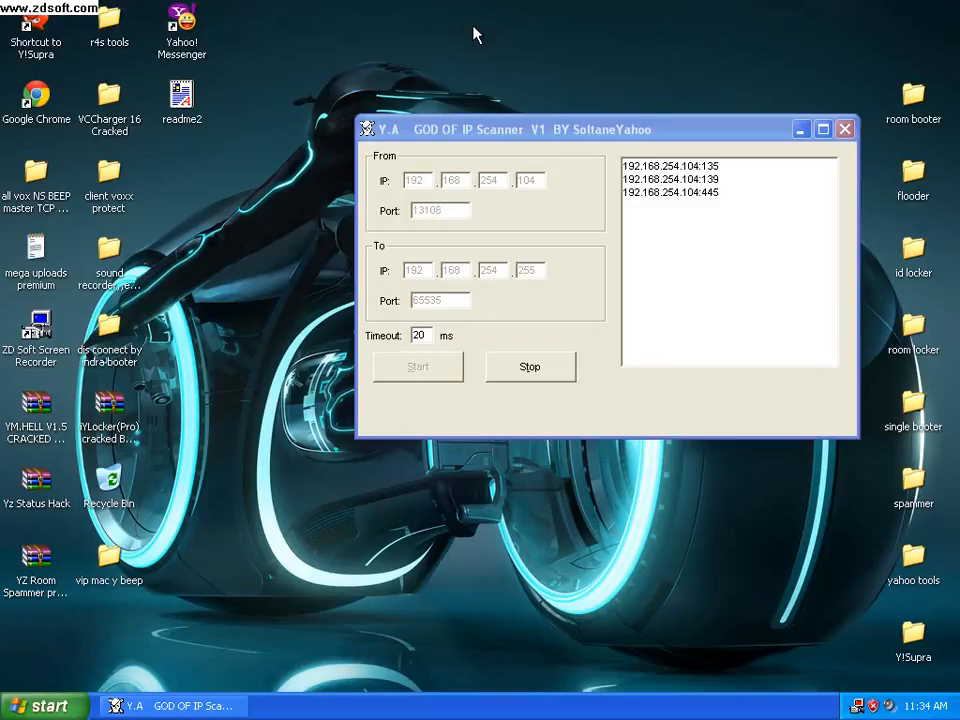
pyautogui.write('13319')
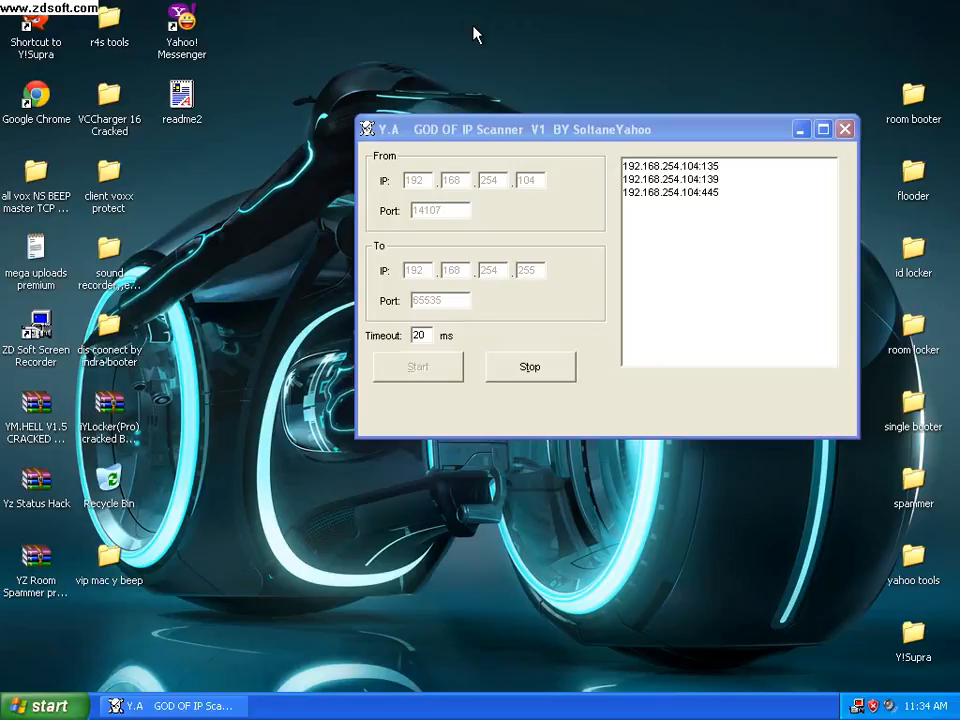
pyautogui.write('14392')
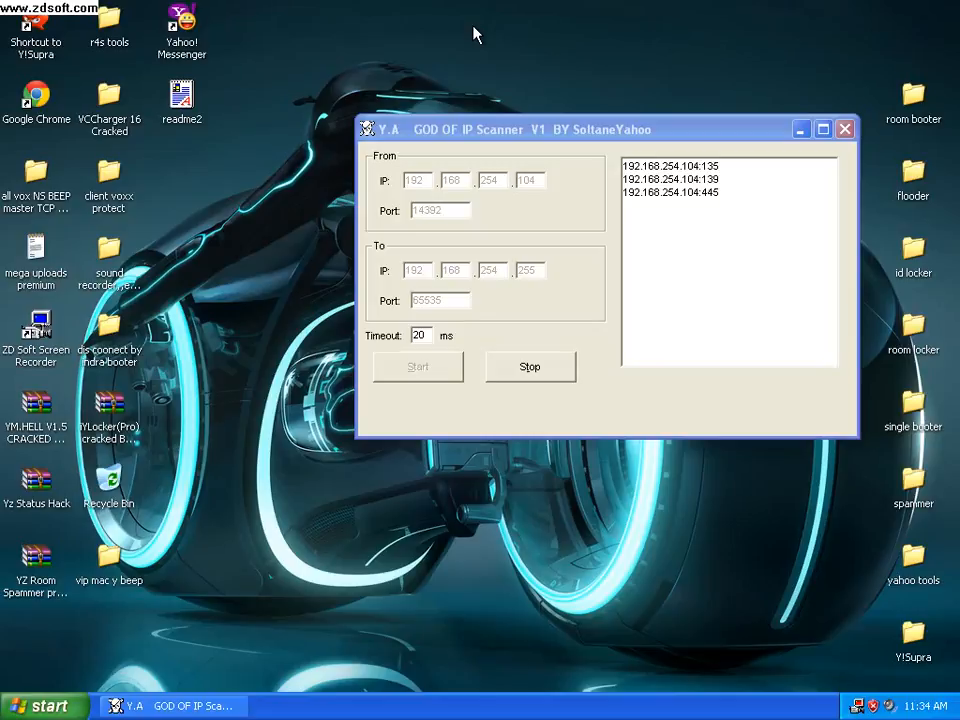
pyautogui.click(438, 210)
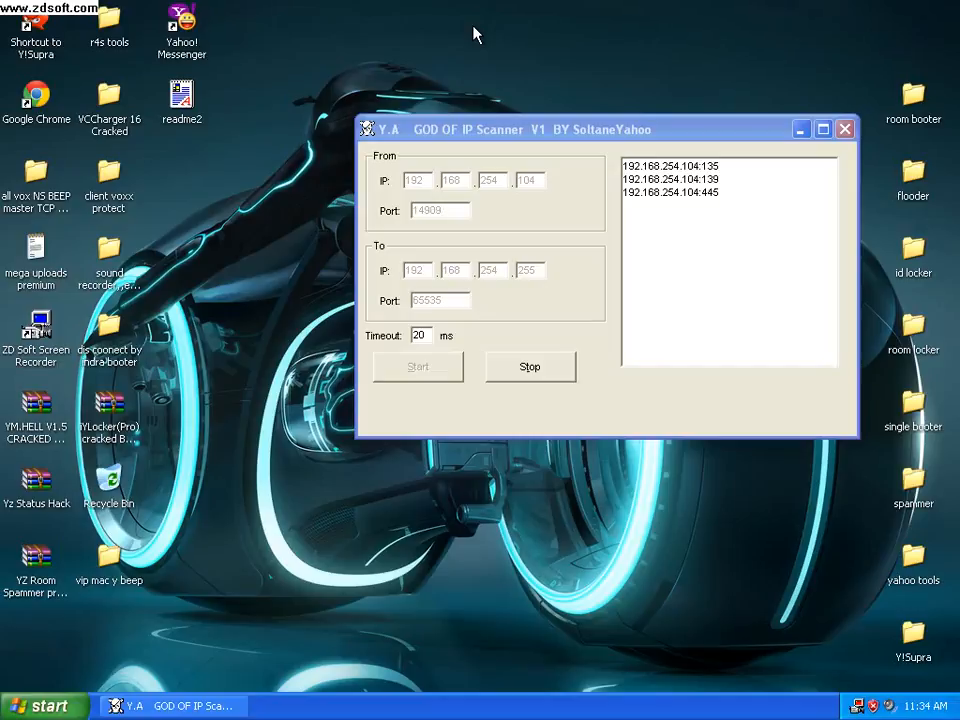
pyautogui.write('15193')
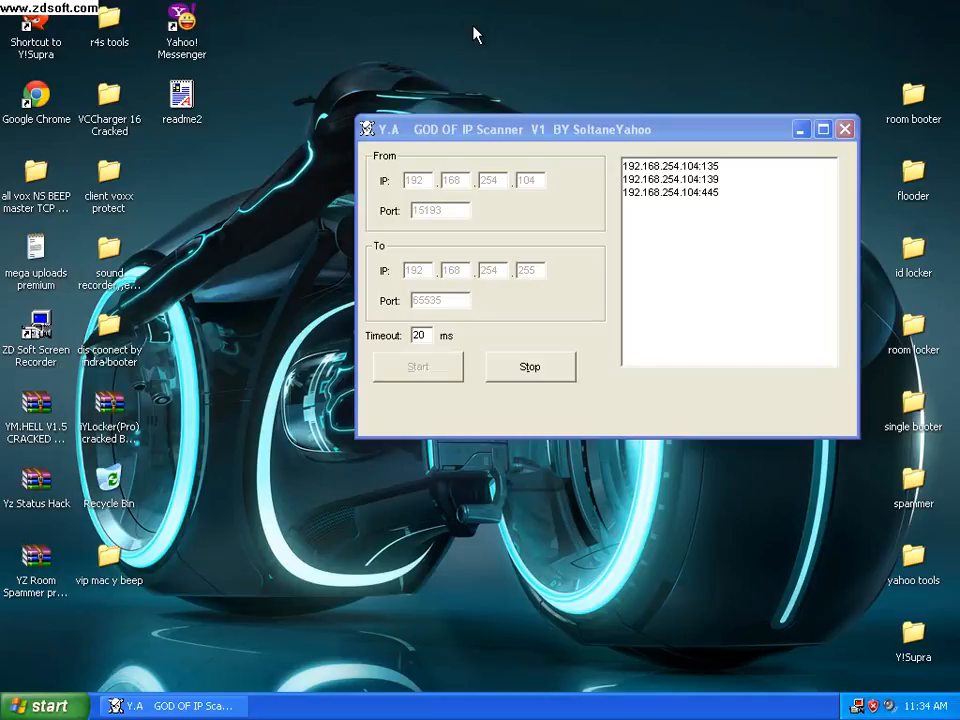
pyautogui.write('15738')
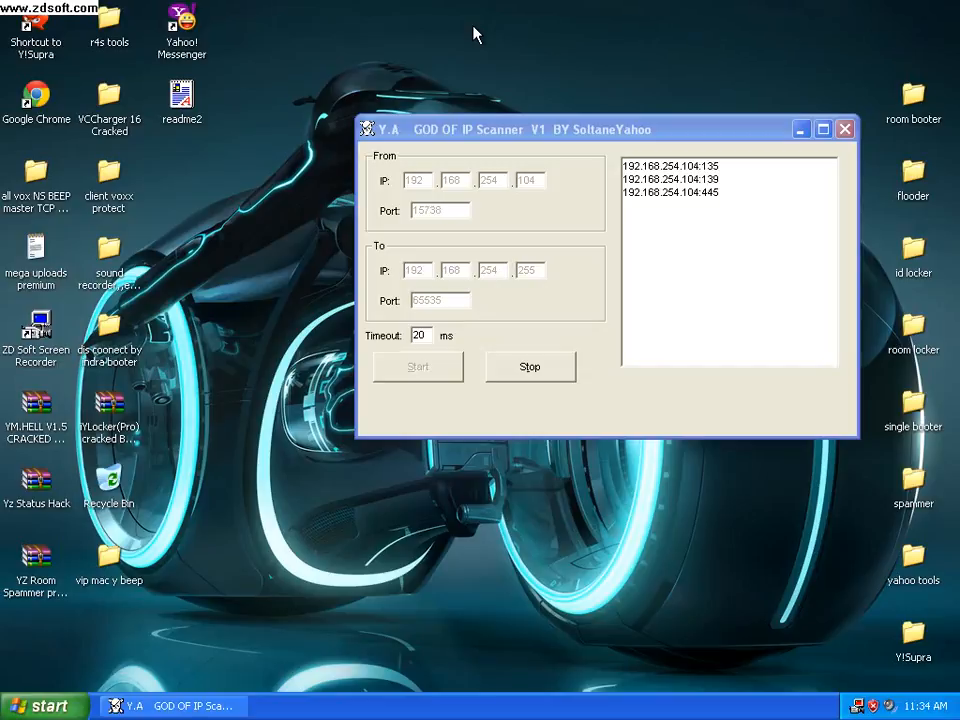
pyautogui.write('15978')
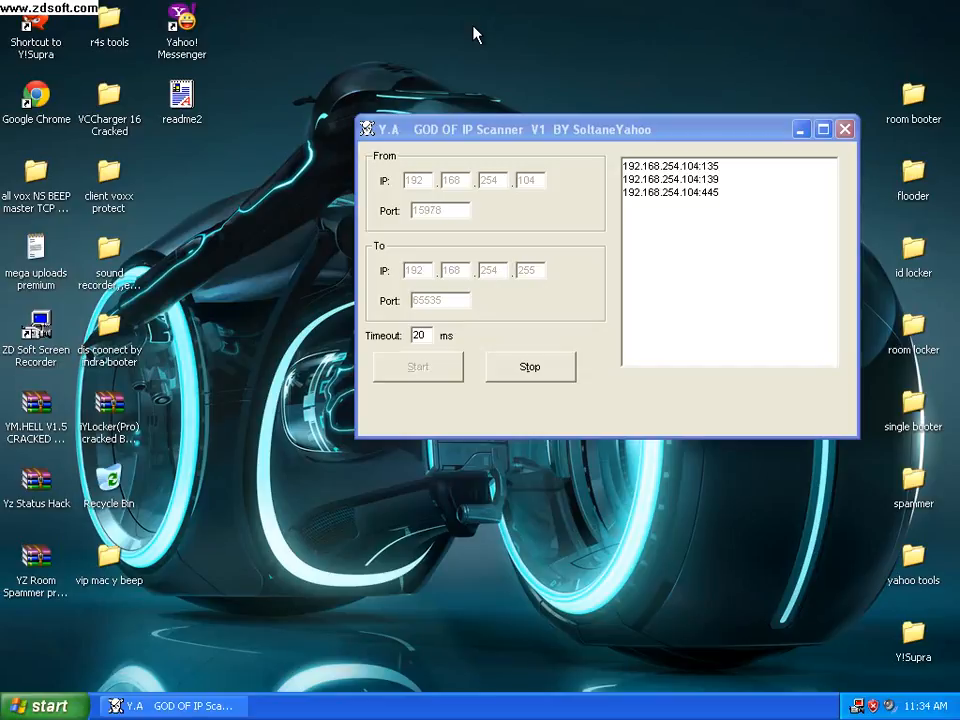